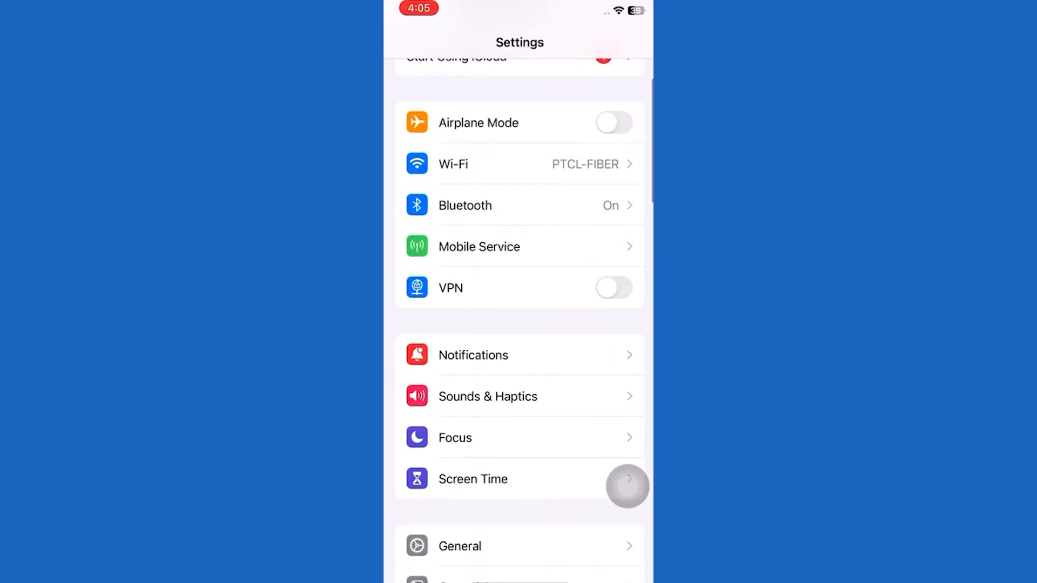
# Scroll Settings toward General's Picture in Picture page with Start PiP Automatically.
pyautogui.scroll(3)
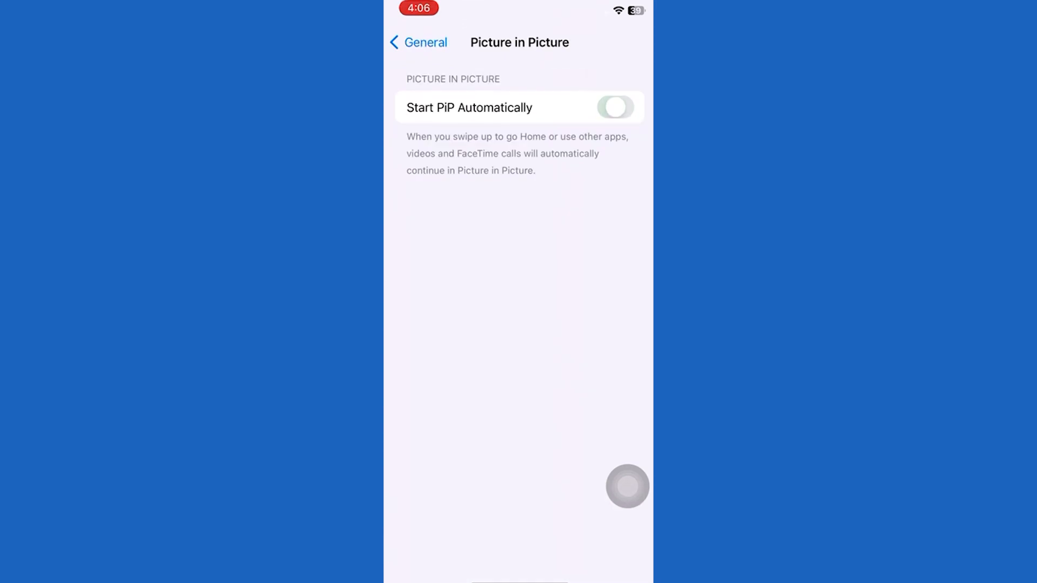
# Exit Settings to the Home Screen showing YouTube and Netflix.
pyautogui.click(614, 109)
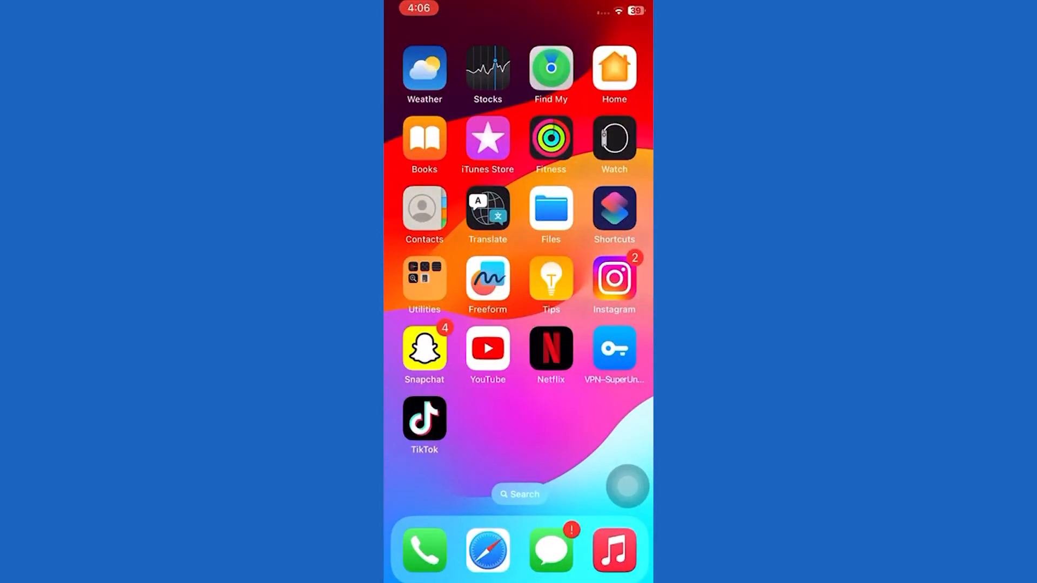
# Launch Netflix and select Emily in Paris to start playing it.
pyautogui.click(550, 348)
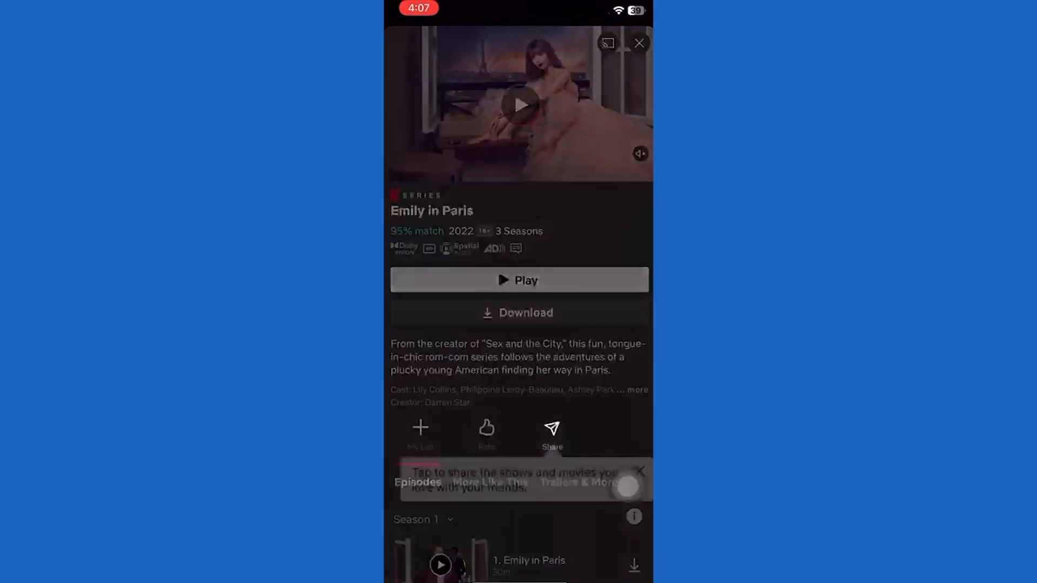
pyautogui.click(640, 471)
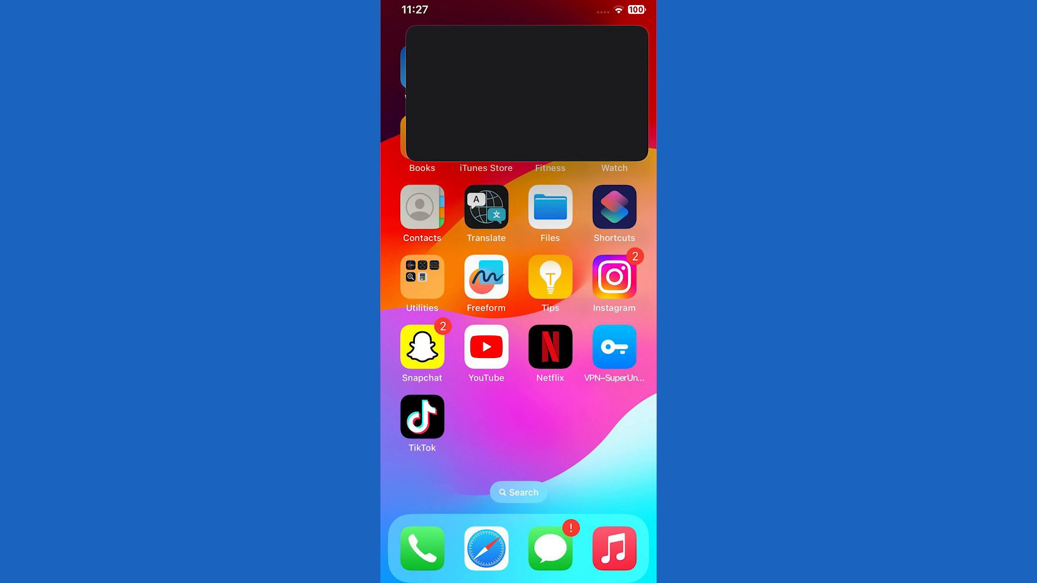
# Open Instagram's feed while the Emily in Paris video floats in PiP.
pyautogui.click(613, 276)
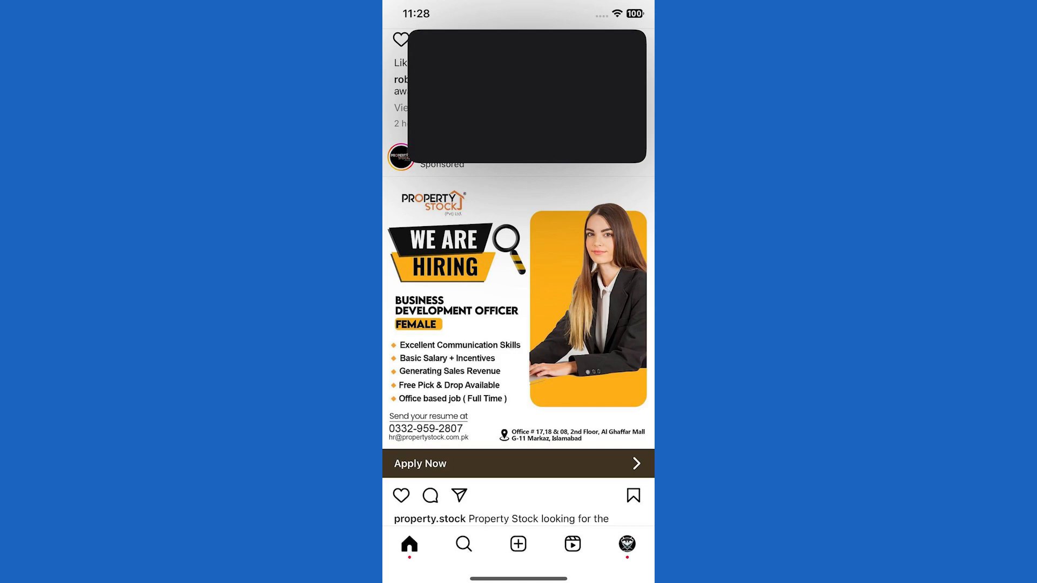